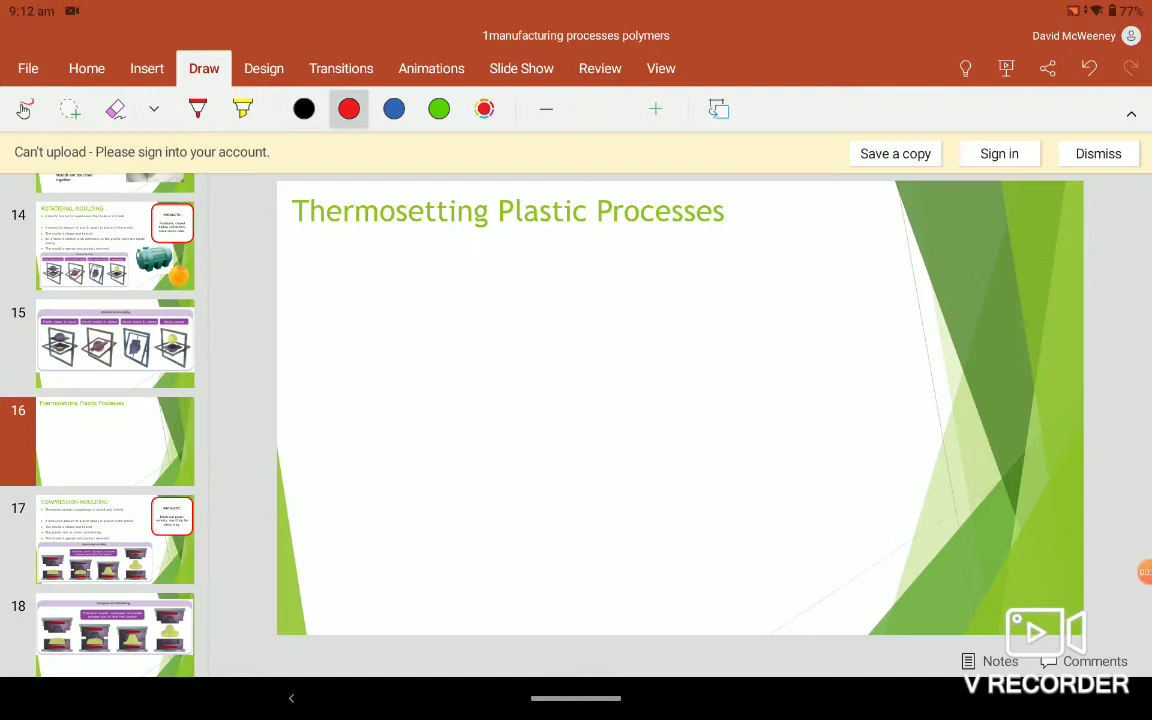
- Ink red polymer chain lines with handwritten 'Time' and a note around the crosslinking word
{"action": "left_click_drag", "start_coordinate": [456, 428], "coordinate": [698, 272]}
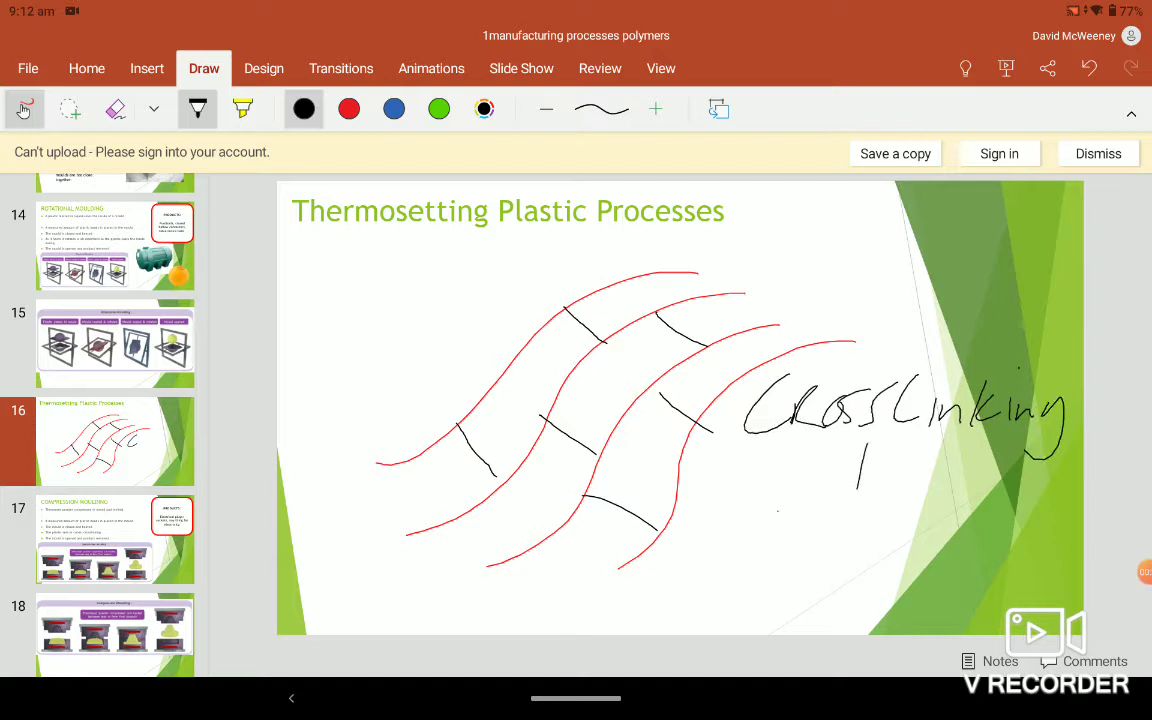
{"action": "left_click_drag", "start_coordinate": [760, 520], "coordinate": [910, 520]}
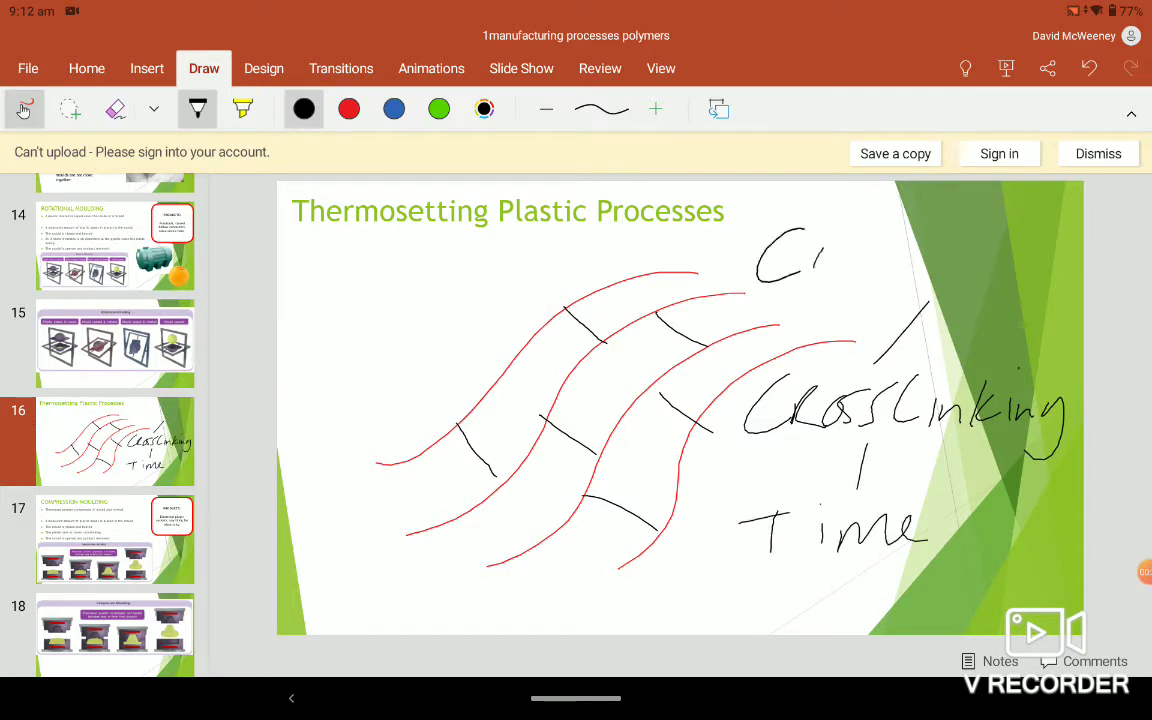
{"action": "left_click_drag", "start_coordinate": [780, 256], "coordinate": [960, 260]}
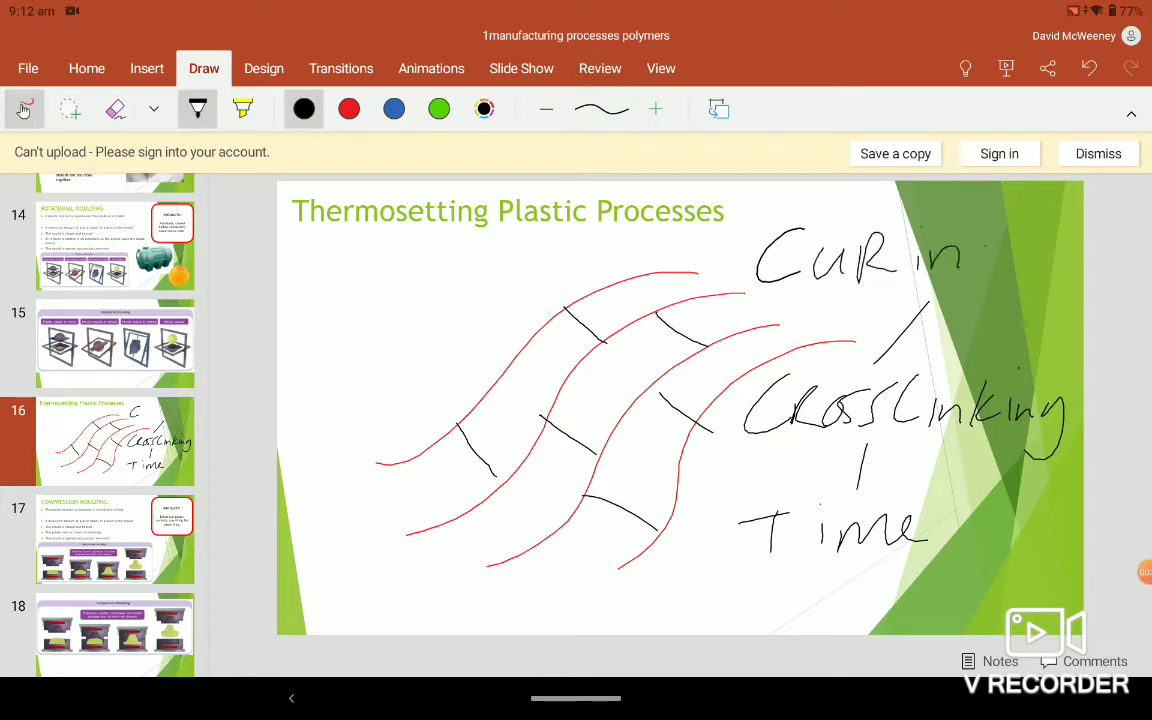
{"action": "left_click_drag", "start_coordinate": [956, 250], "coordinate": [990, 290]}
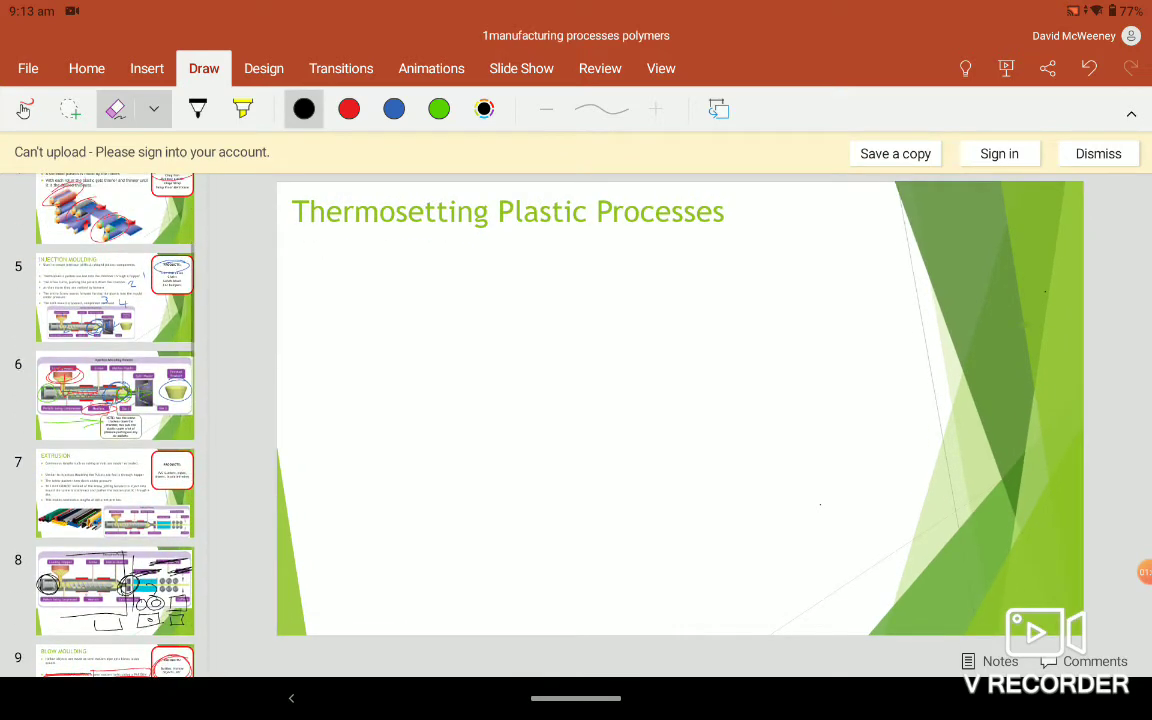
- Move through the Injection Moulding slide to the Compression Moulding slide
{"action": "left_click", "coordinate": [116, 396]}
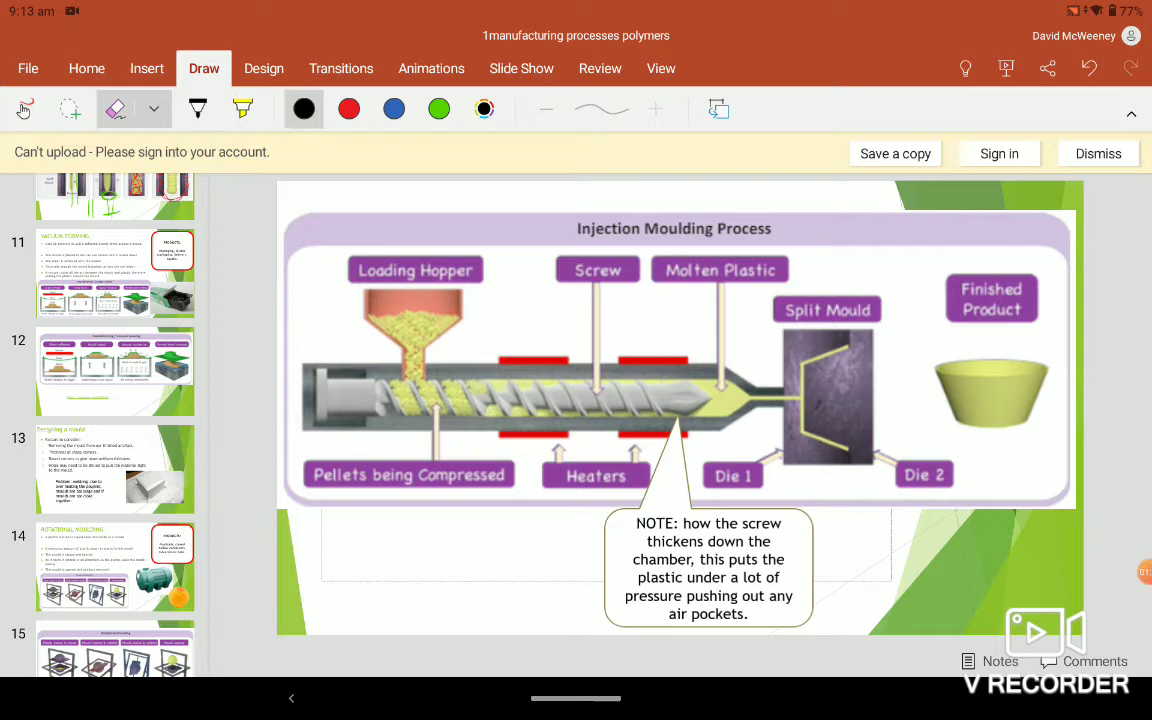
{"action": "scroll", "scroll_direction": "down", "scroll_amount": 3}
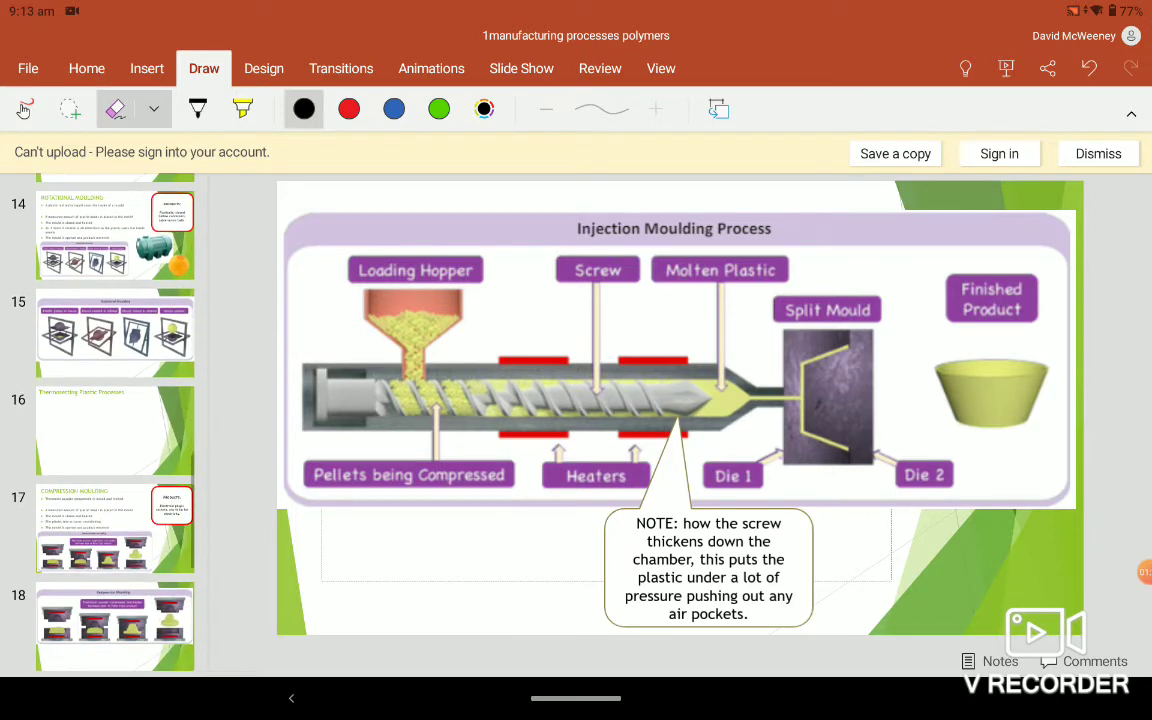
{"action": "scroll", "scroll_direction": "down", "scroll_amount": 3}
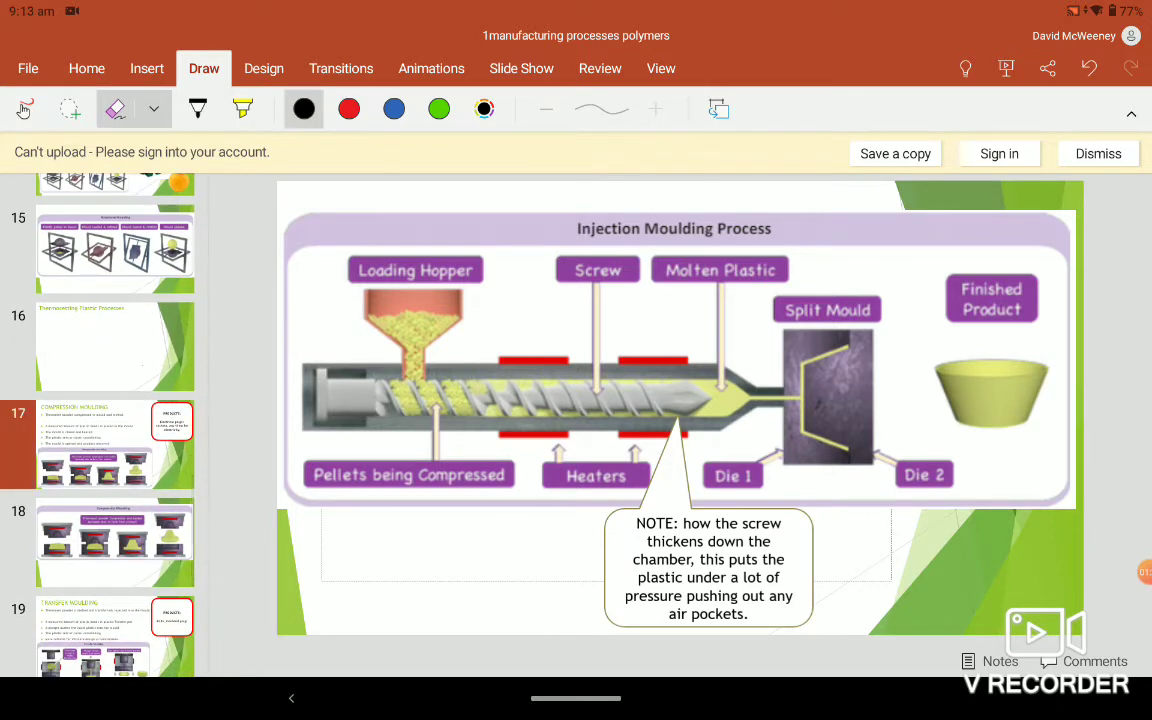
{"action": "left_click", "coordinate": [116, 444]}
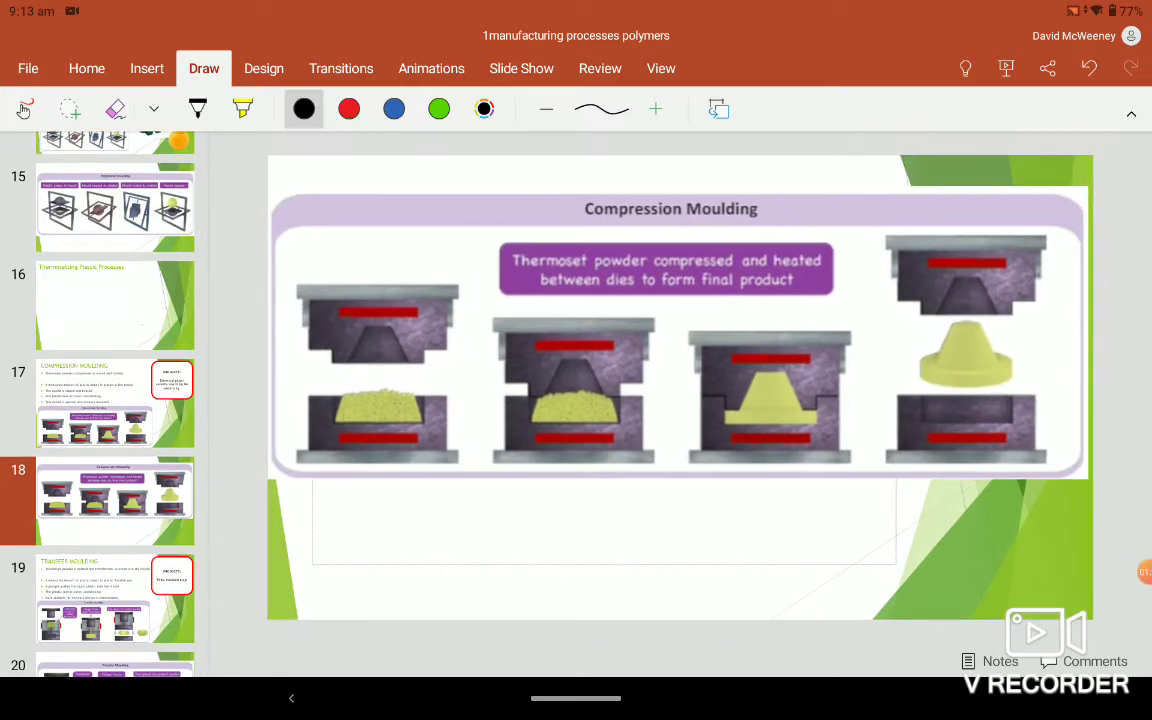
- In red, circle the powder in the first die and label it 'measured amount'
{"action": "left_click", "coordinate": [348, 110]}
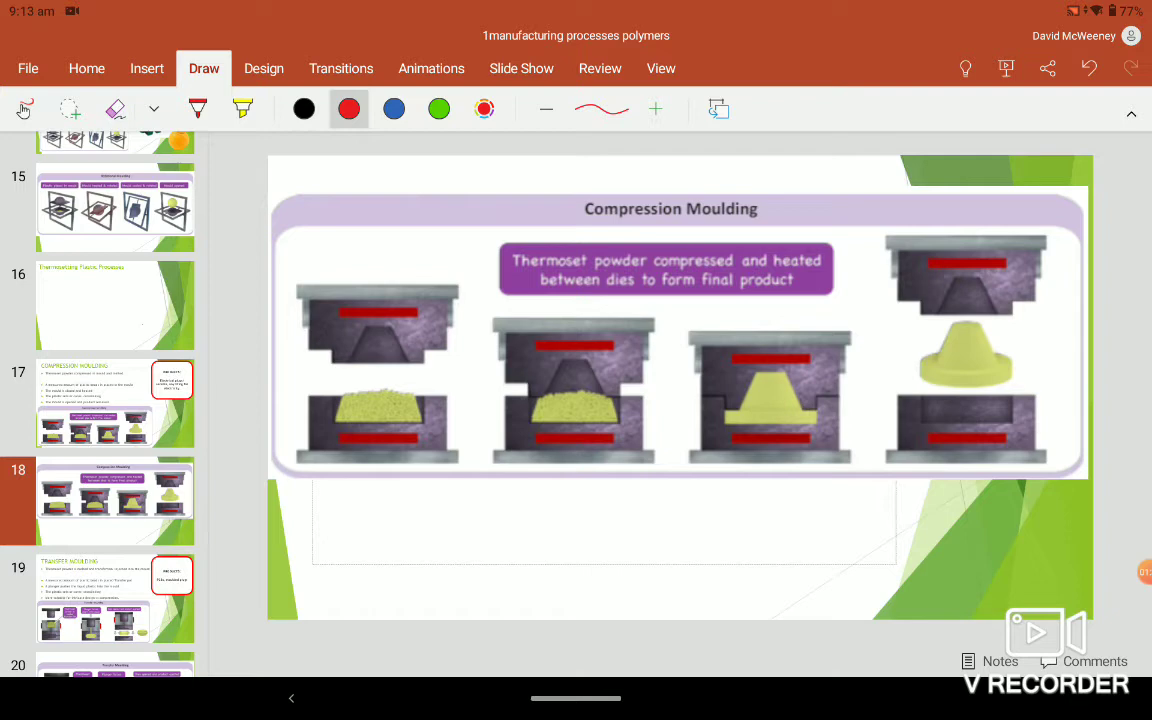
{"action": "left_click_drag", "start_coordinate": [330, 390], "coordinate": [430, 430]}
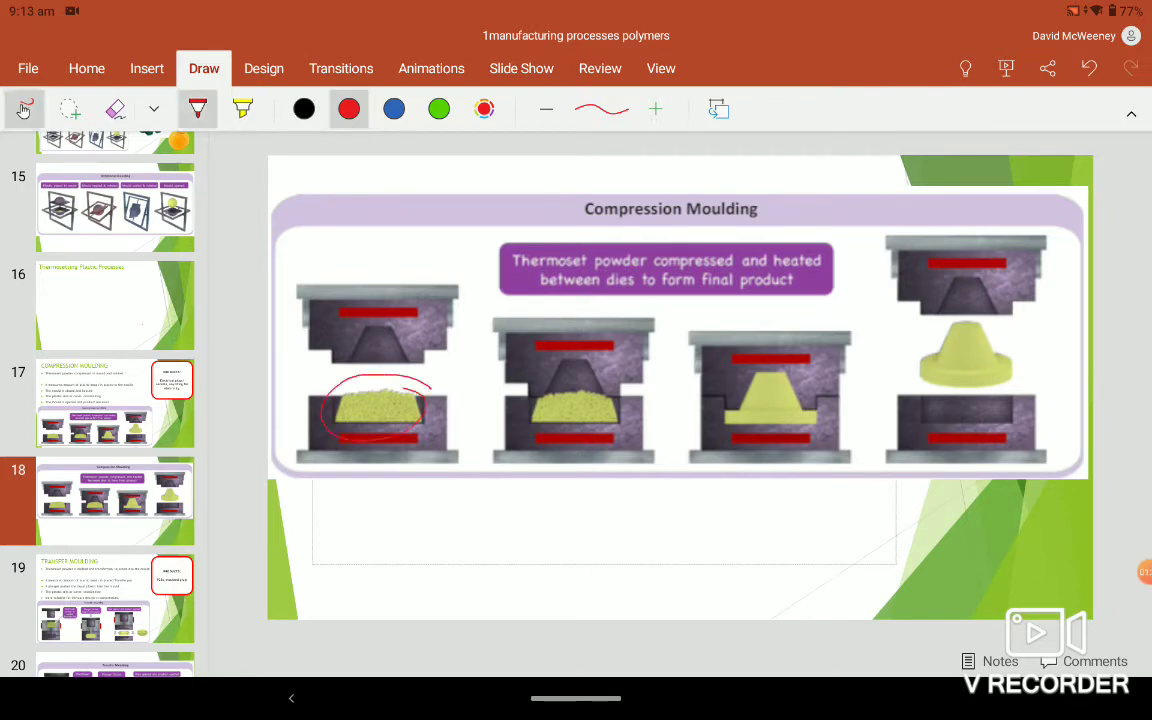
{"action": "left_click_drag", "start_coordinate": [360, 440], "coordinate": [296, 524]}
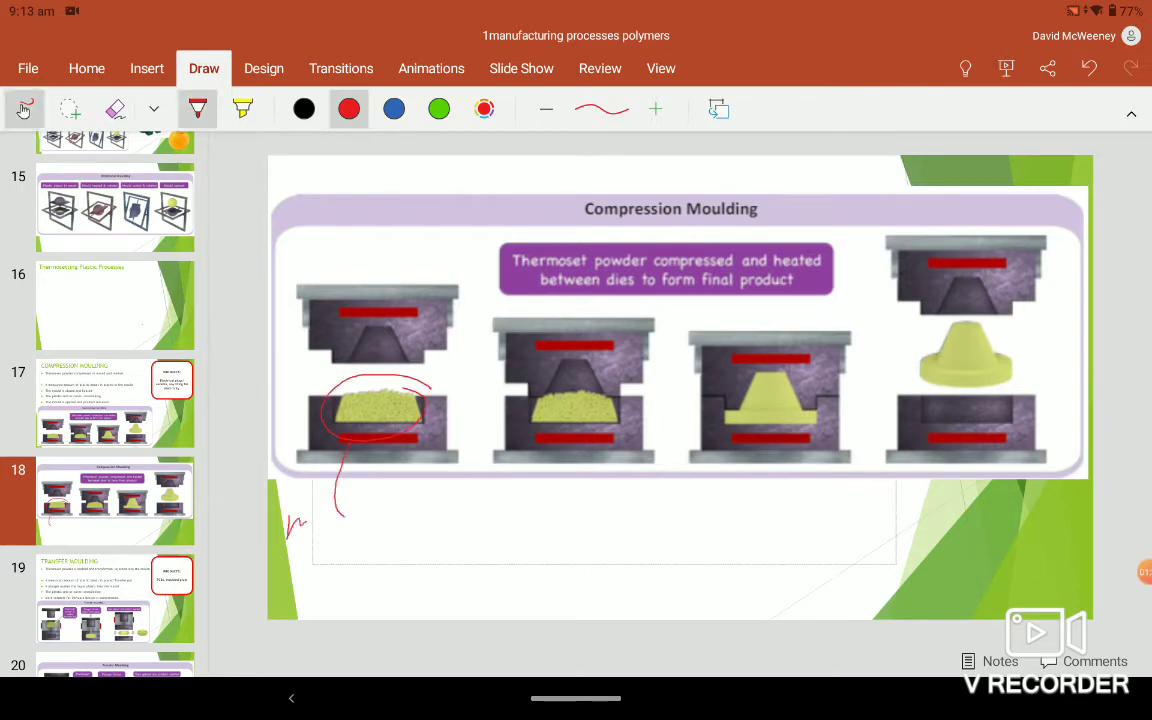
{"action": "left_click_drag", "start_coordinate": [290, 520], "coordinate": [410, 524]}
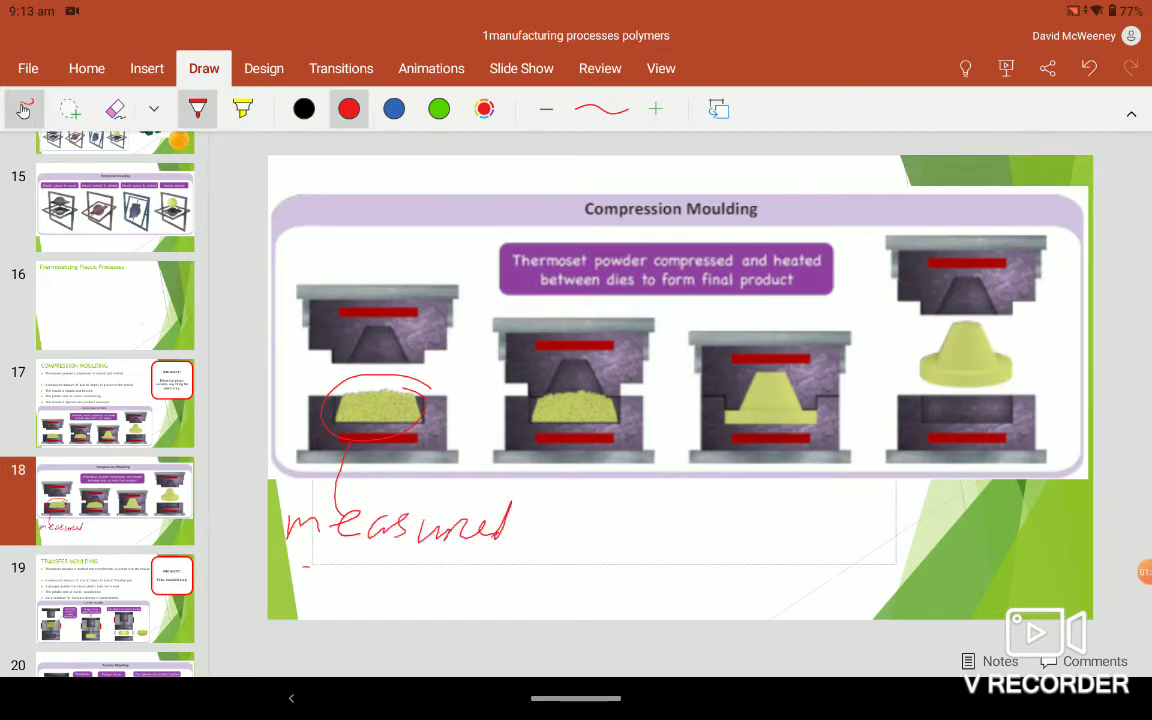
{"action": "left_click_drag", "start_coordinate": [290, 580], "coordinate": [420, 590]}
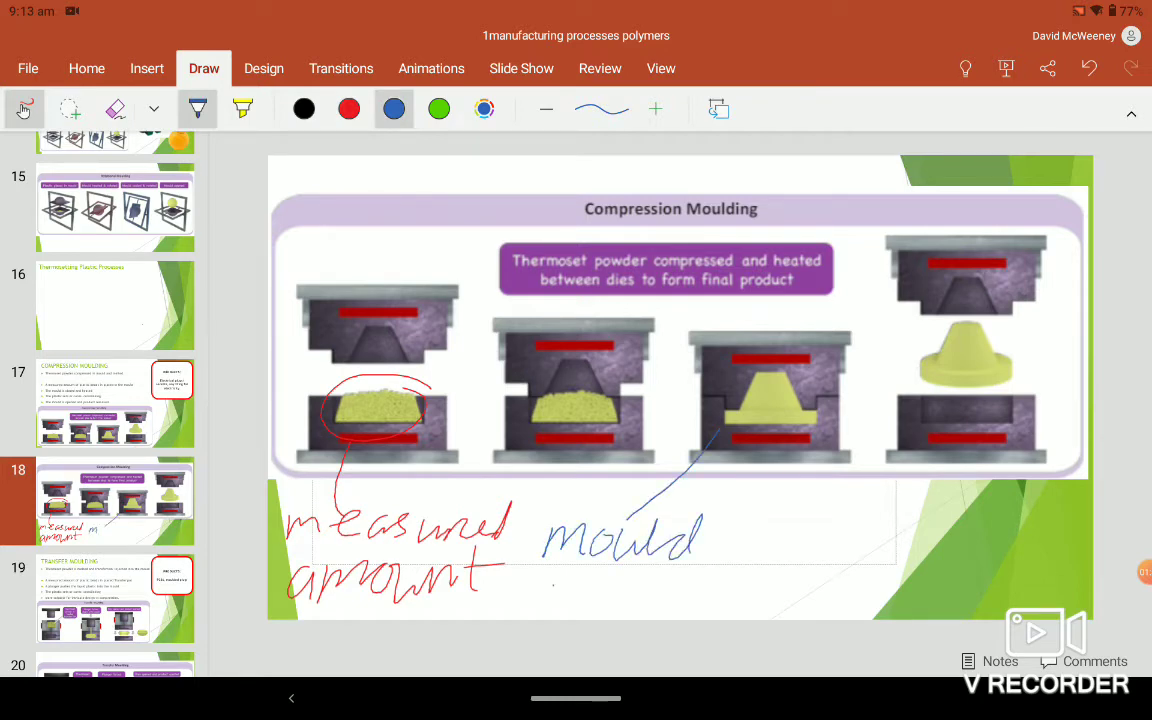
- In blue, label the pressing stage 'mould heated + compressed'
{"action": "left_click_drag", "start_coordinate": [544, 580], "coordinate": [636, 600]}
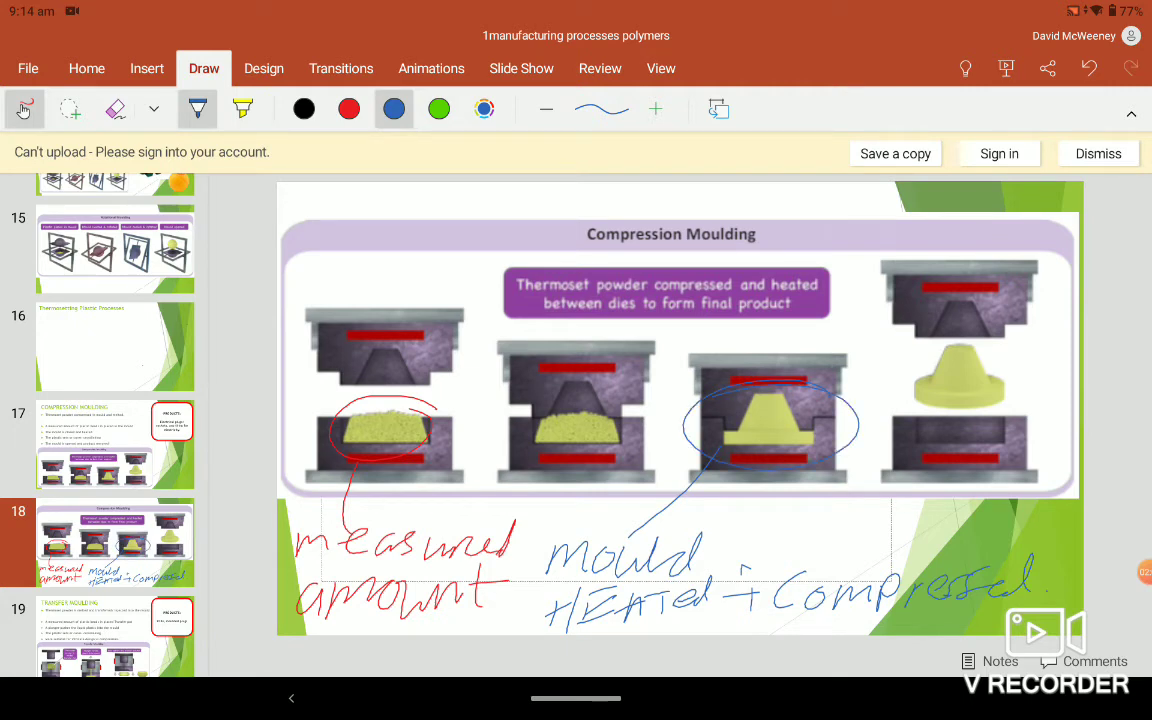
- Write a green 'Left for Crosslinking' note, then mark the moulding stages with red circles
{"action": "left_click", "coordinate": [438, 108]}
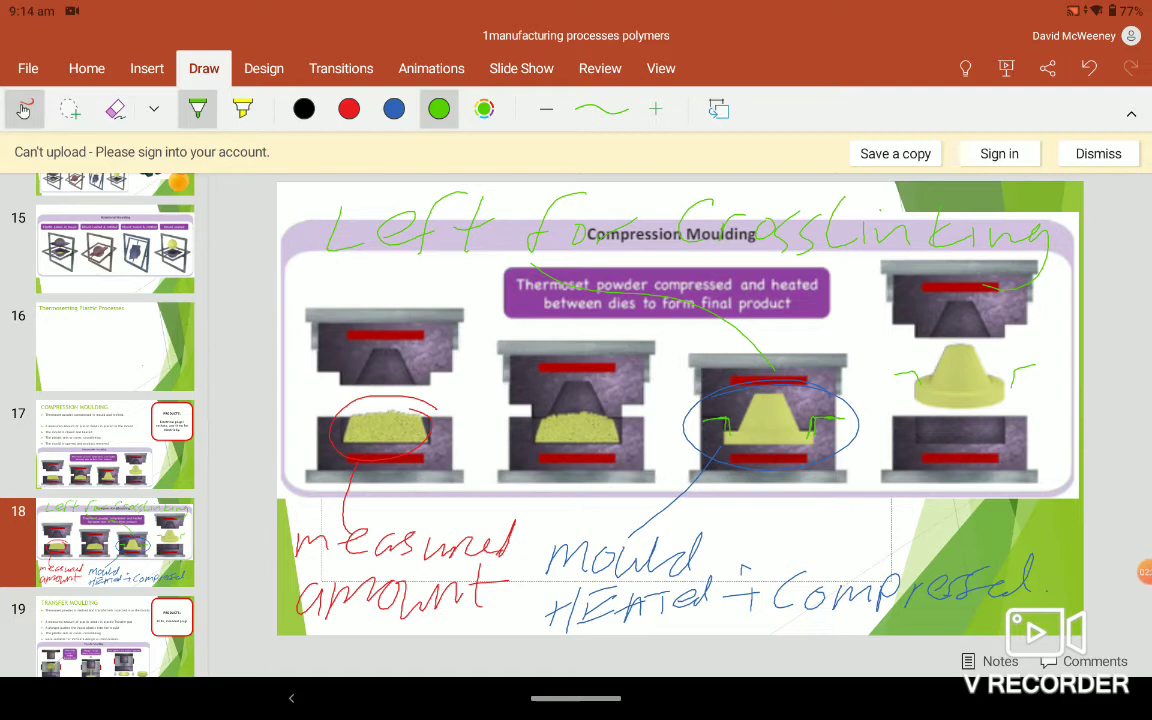
{"action": "left_click", "coordinate": [348, 108]}
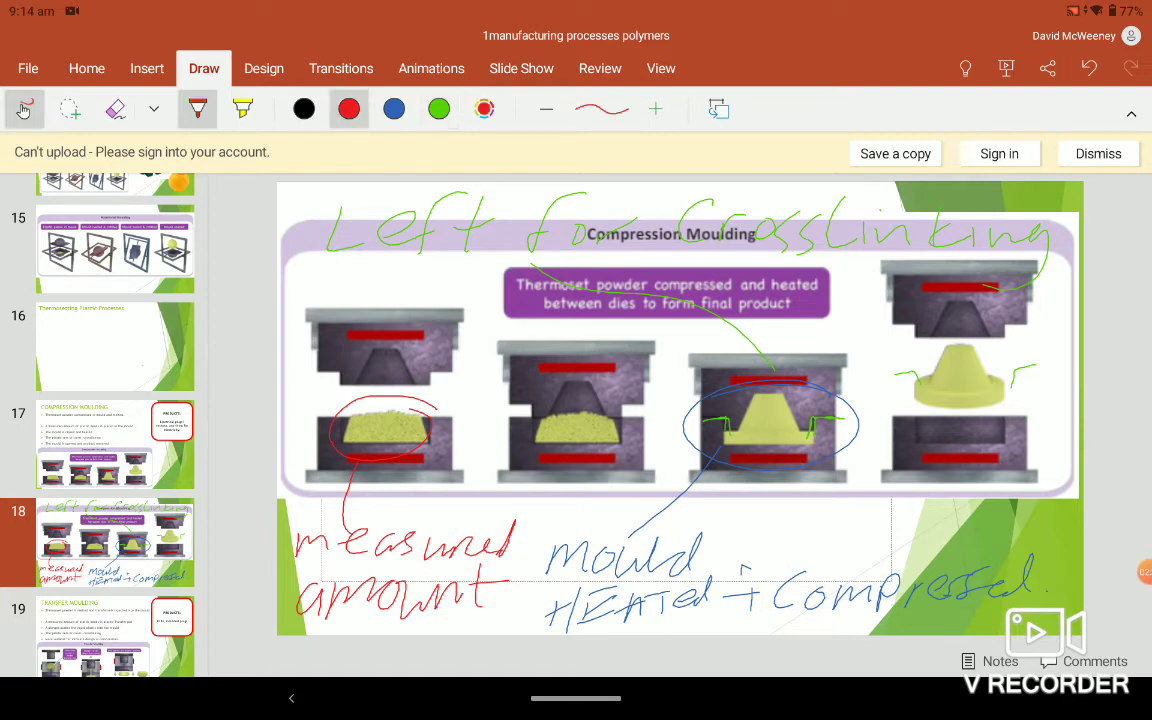
{"action": "left_click_drag", "start_coordinate": [296, 290], "coordinate": [330, 320]}
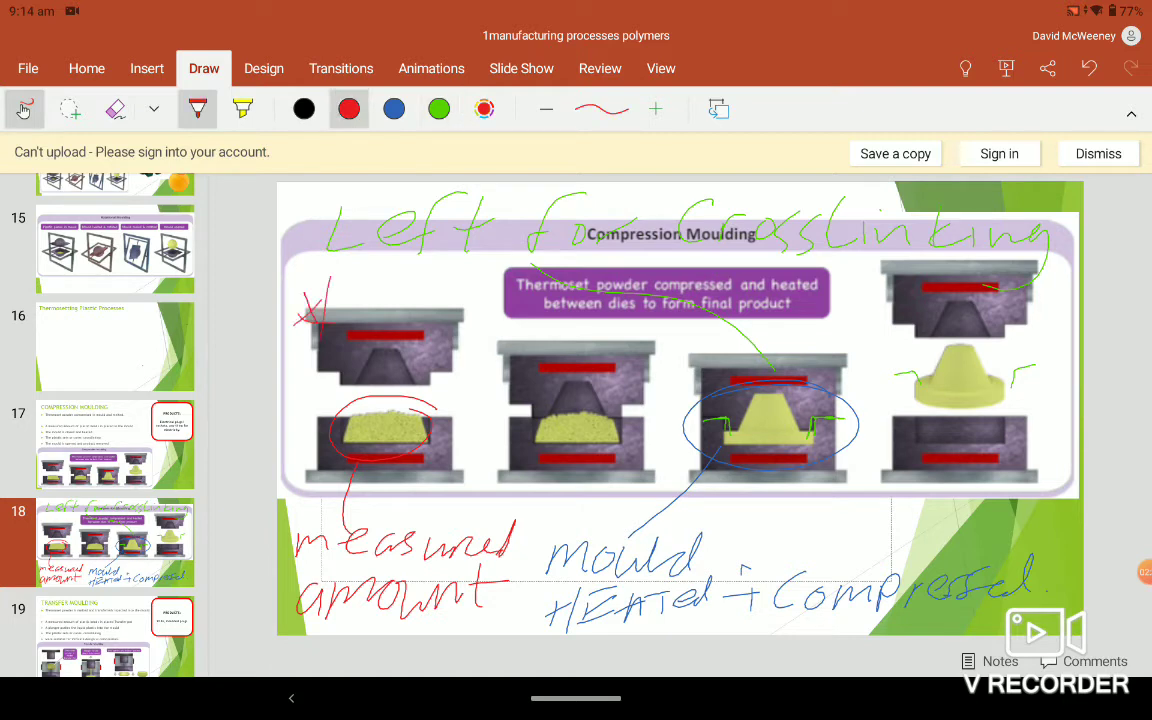
{"action": "left_click_drag", "start_coordinate": [830, 316], "coordinate": [856, 336]}
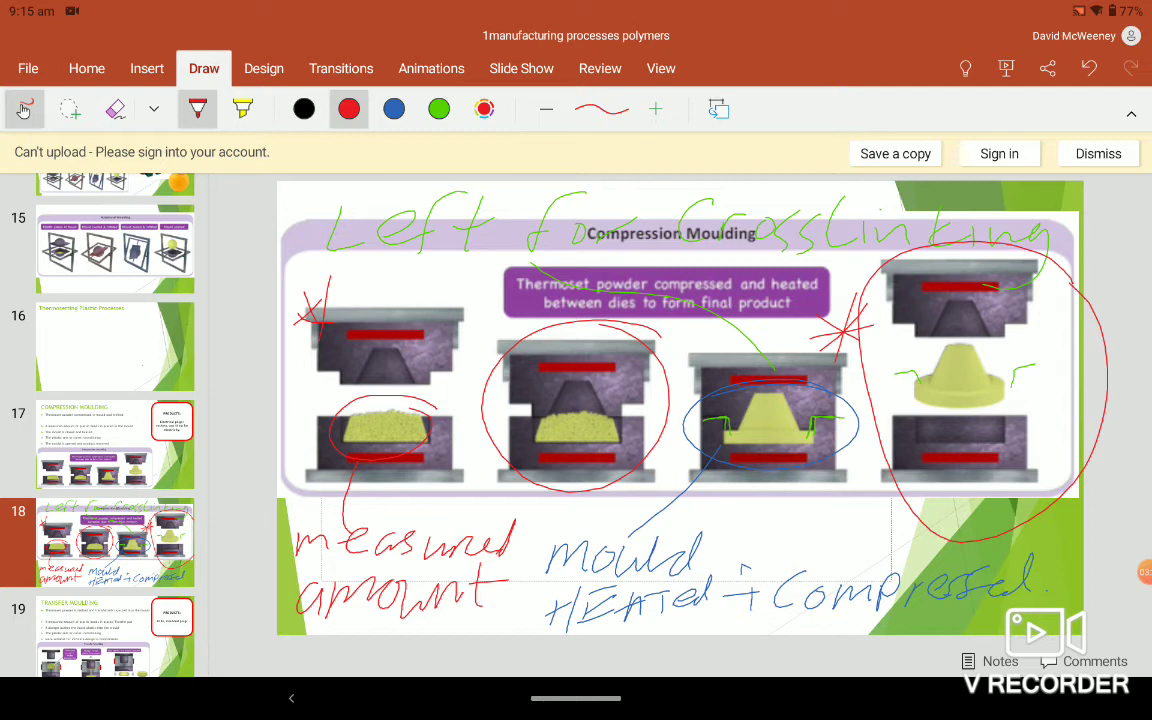
{"action": "scroll", "scroll_direction": "down", "scroll_amount": 3}
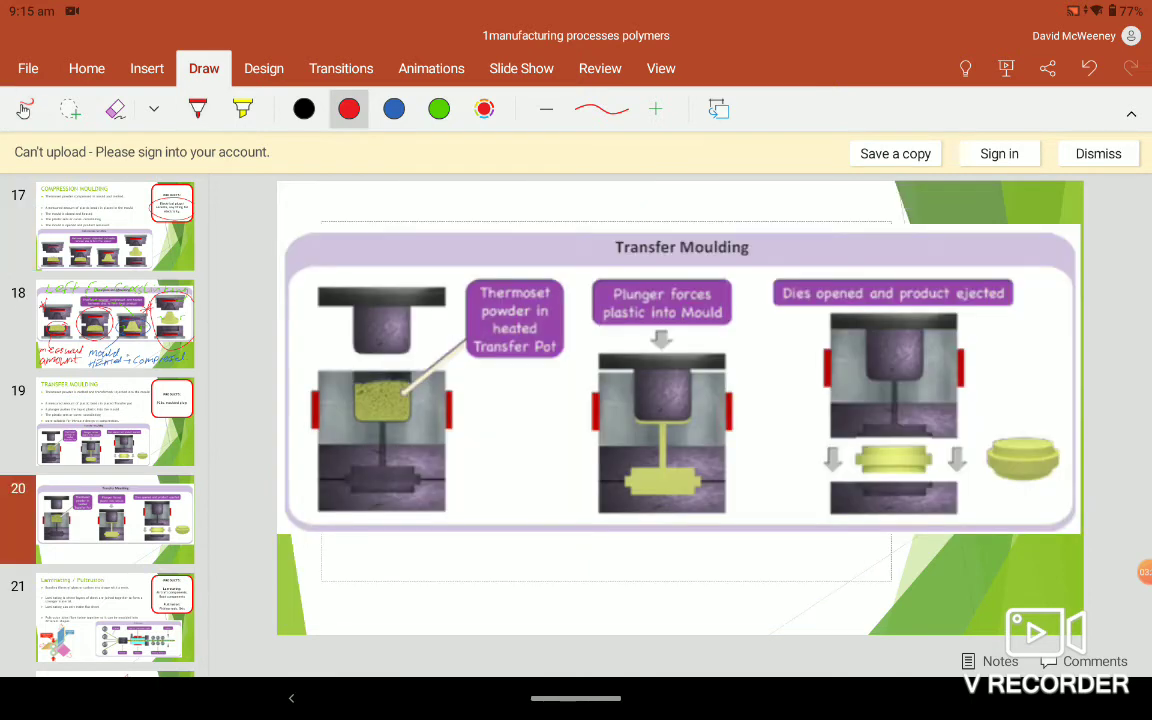
- With the red pen, circle the transfer pot and label it 'Melted'
{"action": "left_click", "coordinate": [196, 108]}
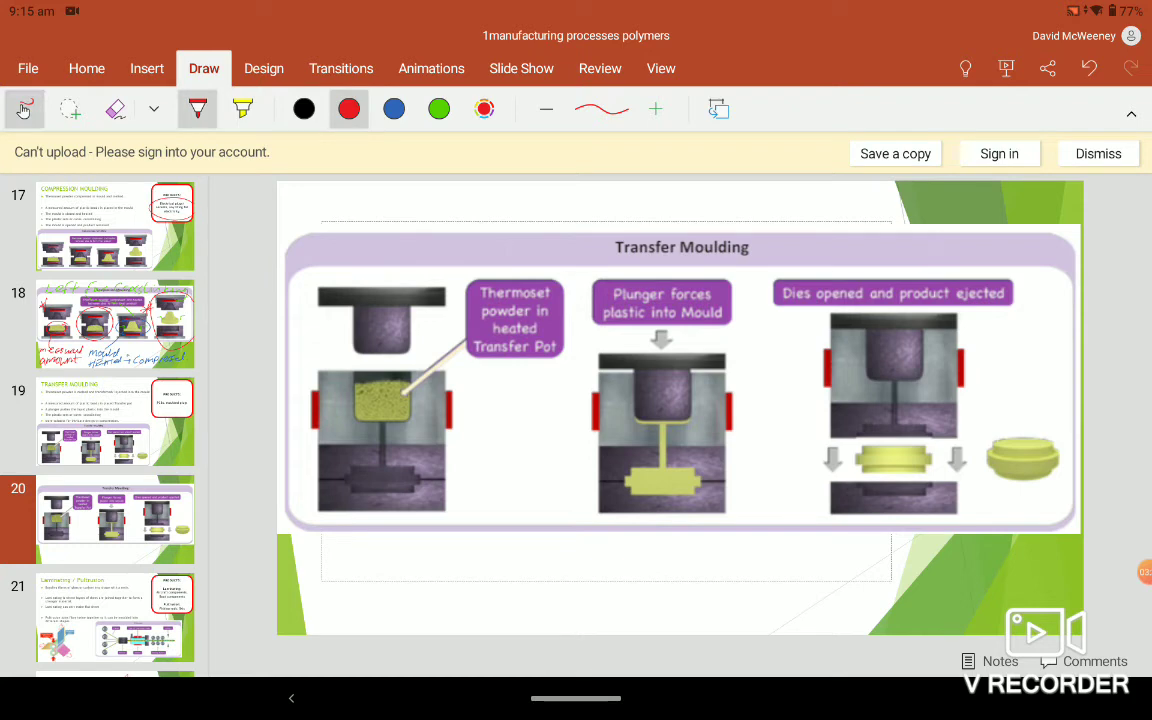
{"action": "left_click", "coordinate": [116, 324]}
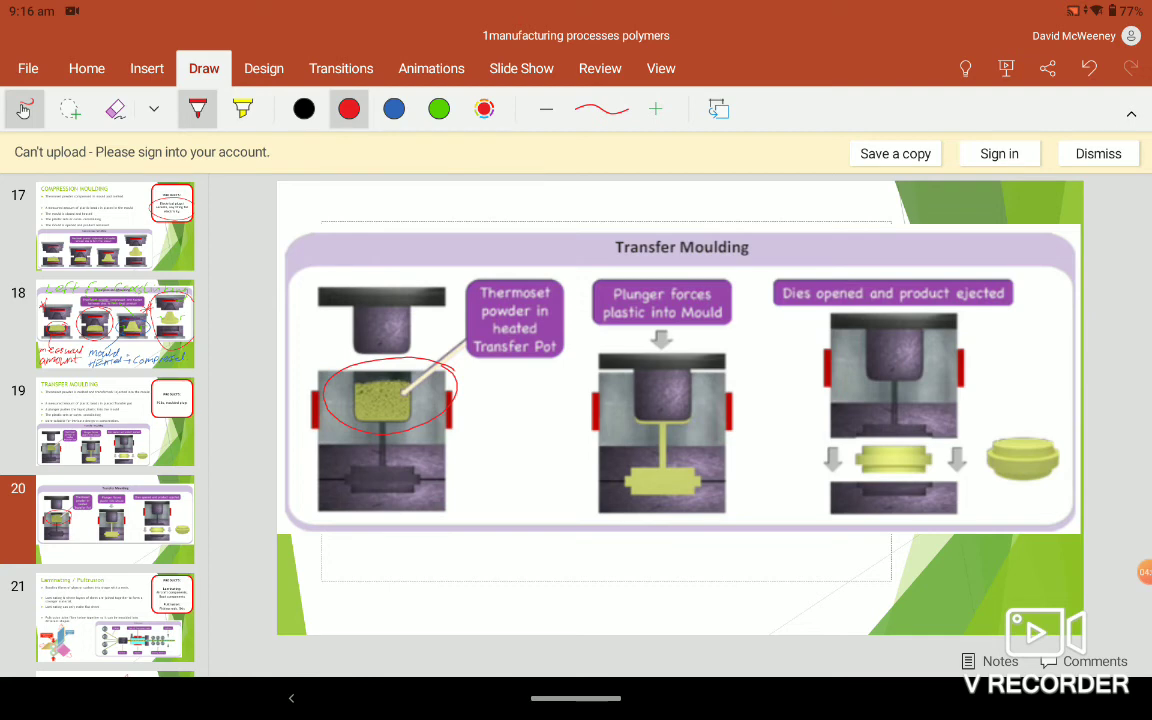
{"action": "left_click_drag", "start_coordinate": [410, 420], "coordinate": [310, 580]}
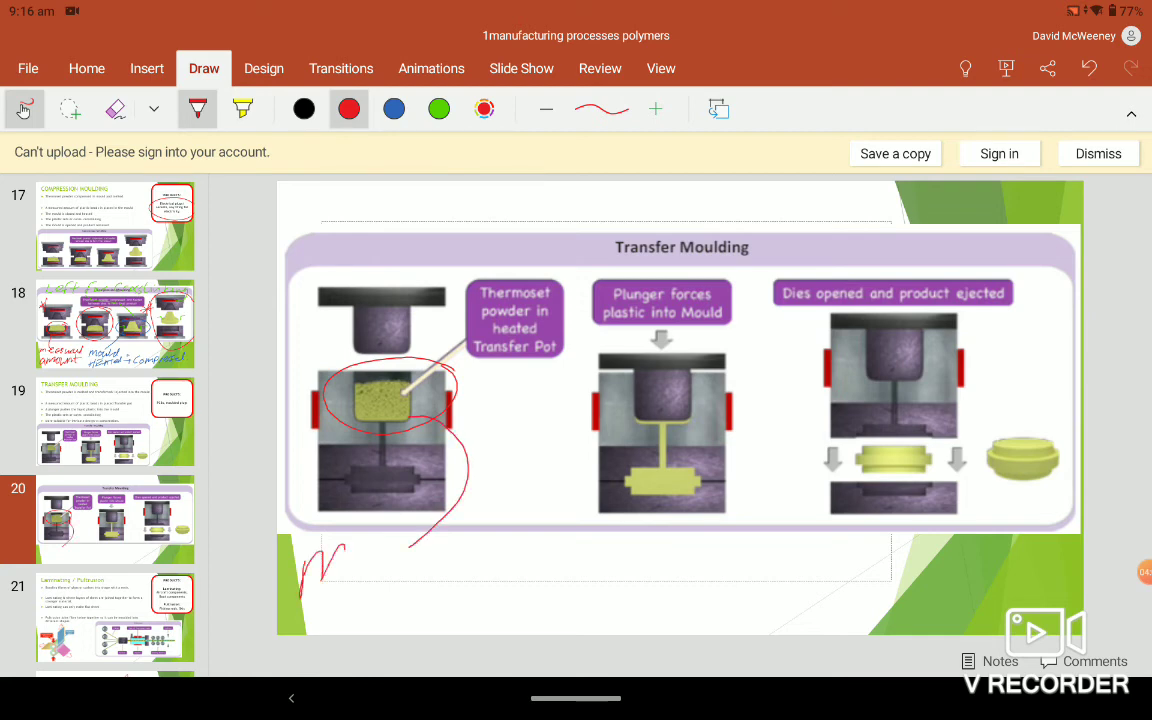
{"action": "left_click_drag", "start_coordinate": [300, 560], "coordinate": [460, 576]}
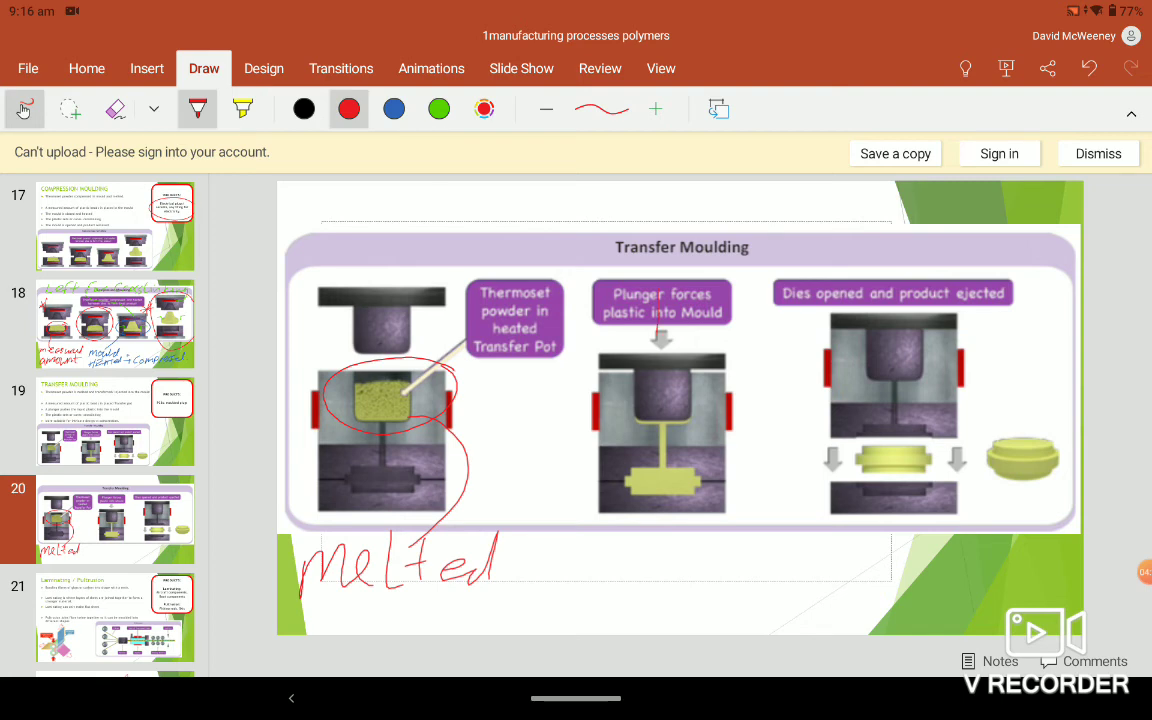
- Handwrite 'Plunger pushes into Mould' and circle the plunger stage
{"action": "left_click_drag", "start_coordinate": [660, 340], "coordinate": [644, 396]}
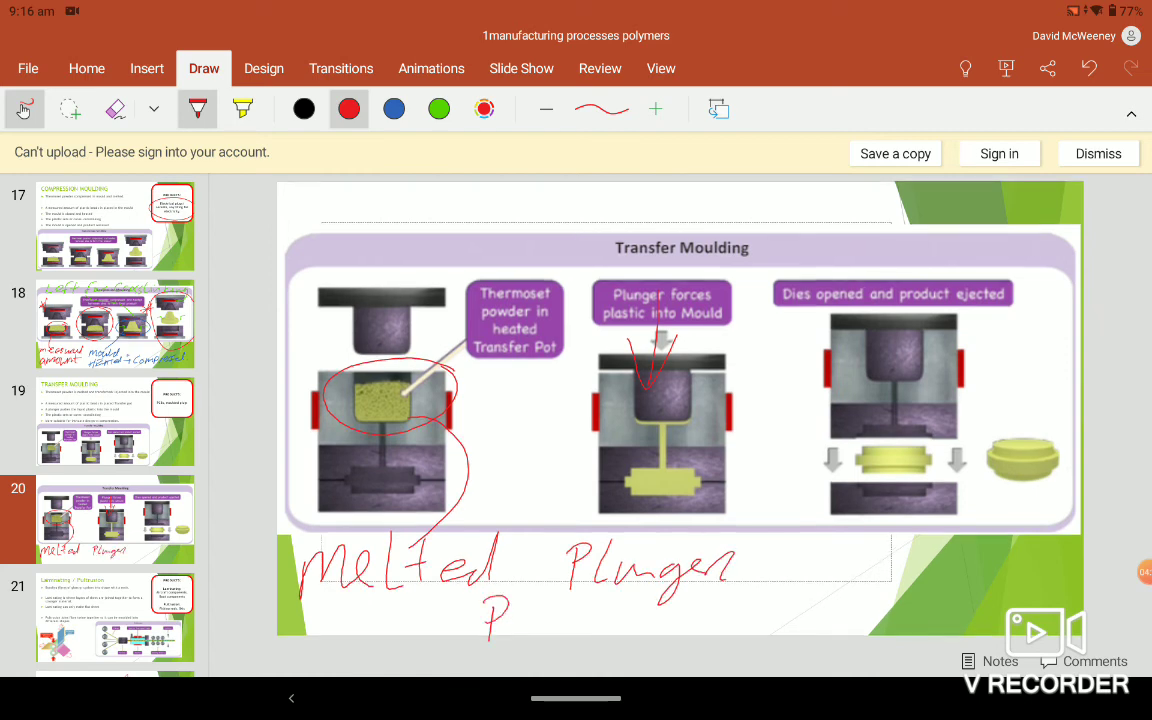
{"action": "left_click_drag", "start_coordinate": [490, 610], "coordinate": [640, 620]}
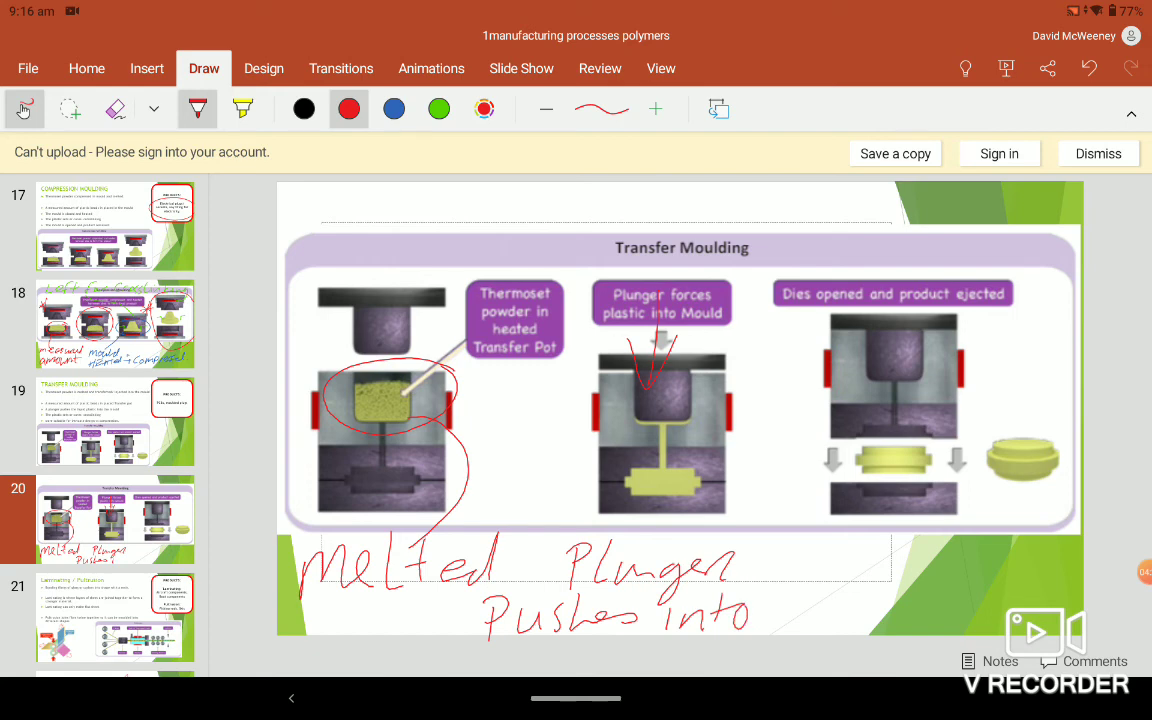
{"action": "left_click_drag", "start_coordinate": [760, 610], "coordinate": [880, 610]}
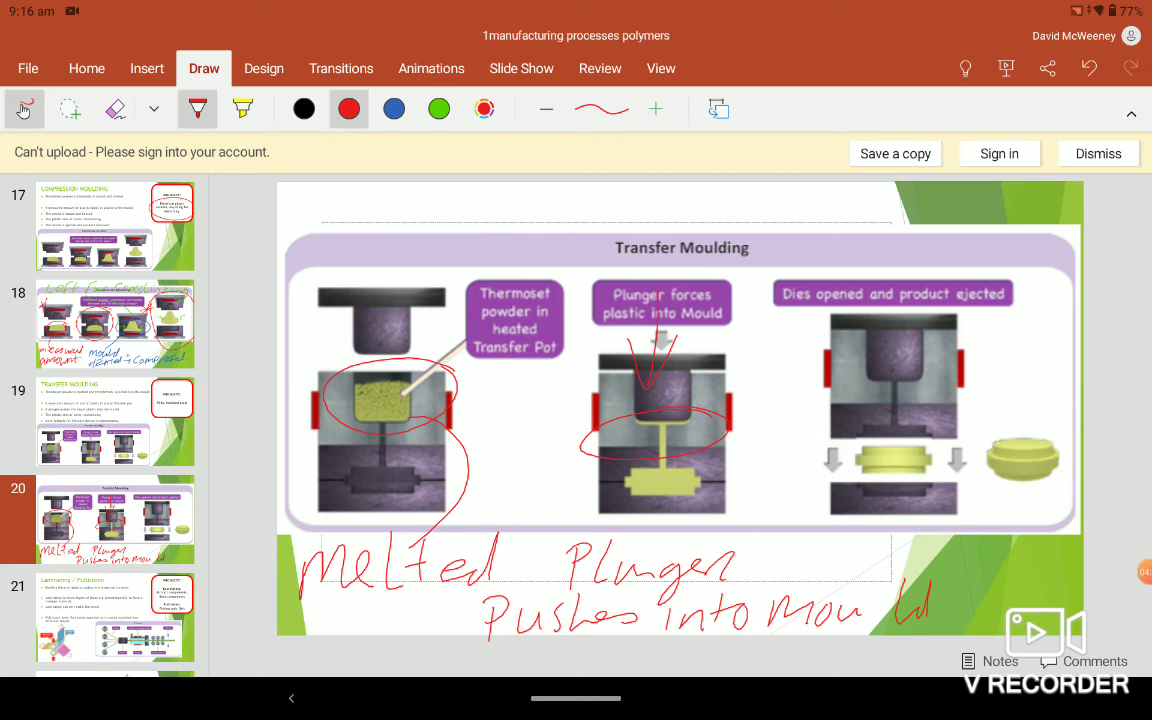
{"action": "left_click", "coordinate": [1098, 152]}
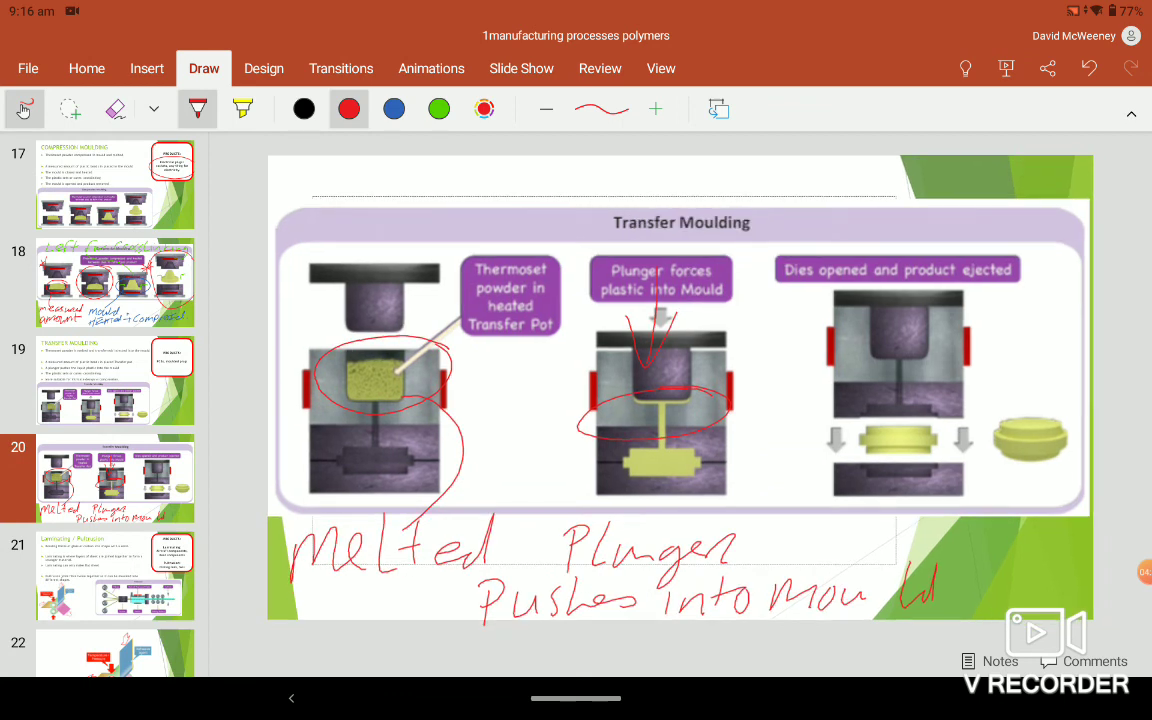